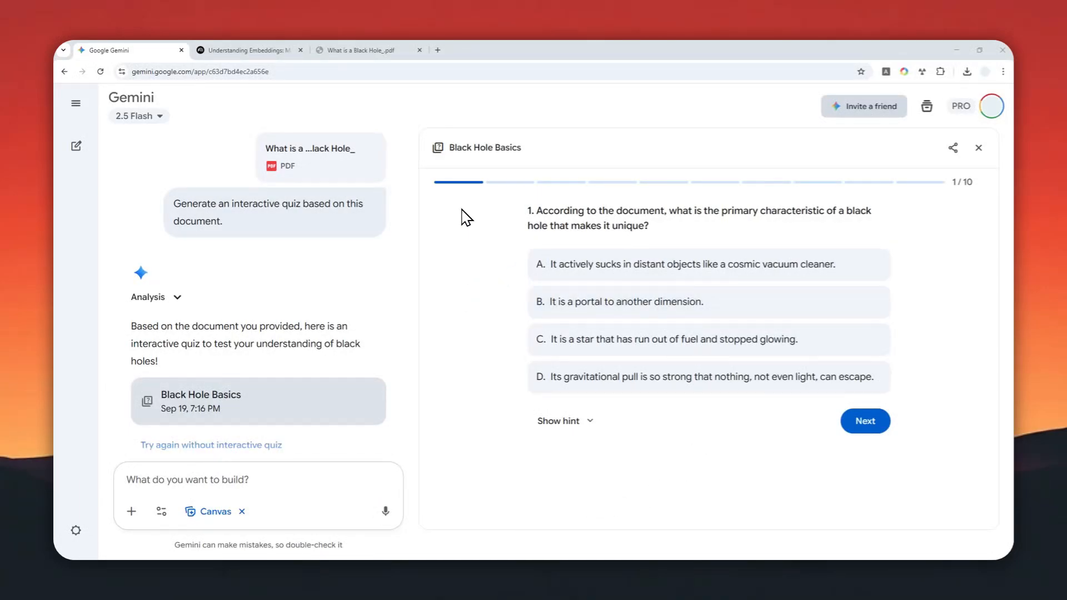
{"action": "mouse_move", "coordinate": [473, 248]}
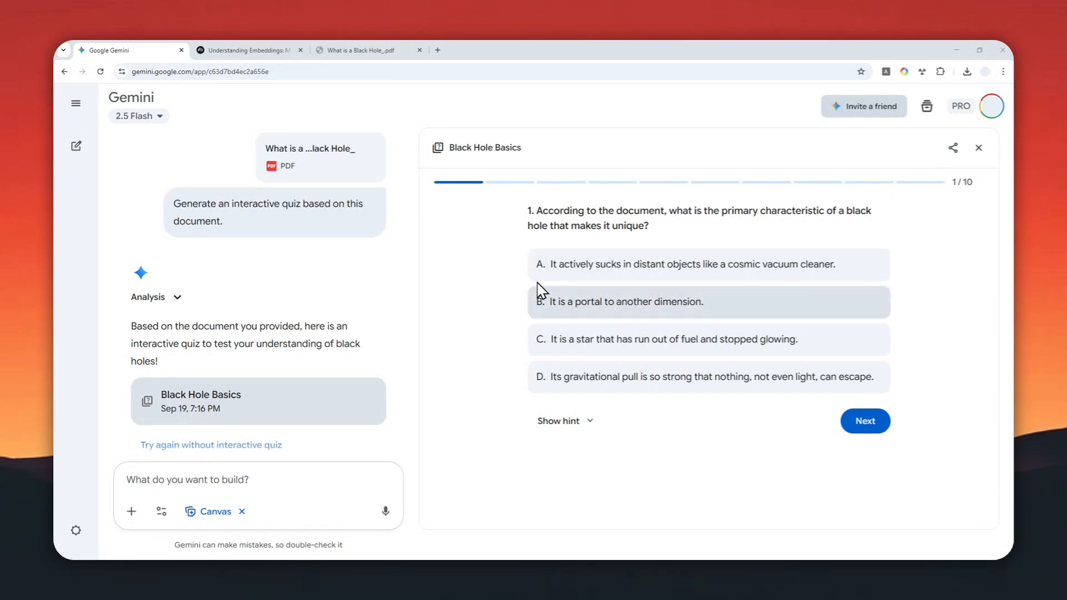
Step: Answer Black Hole Basics question 1 with option D — nothing, not even light, can escape
{"action": "left_click", "coordinate": [707, 377]}
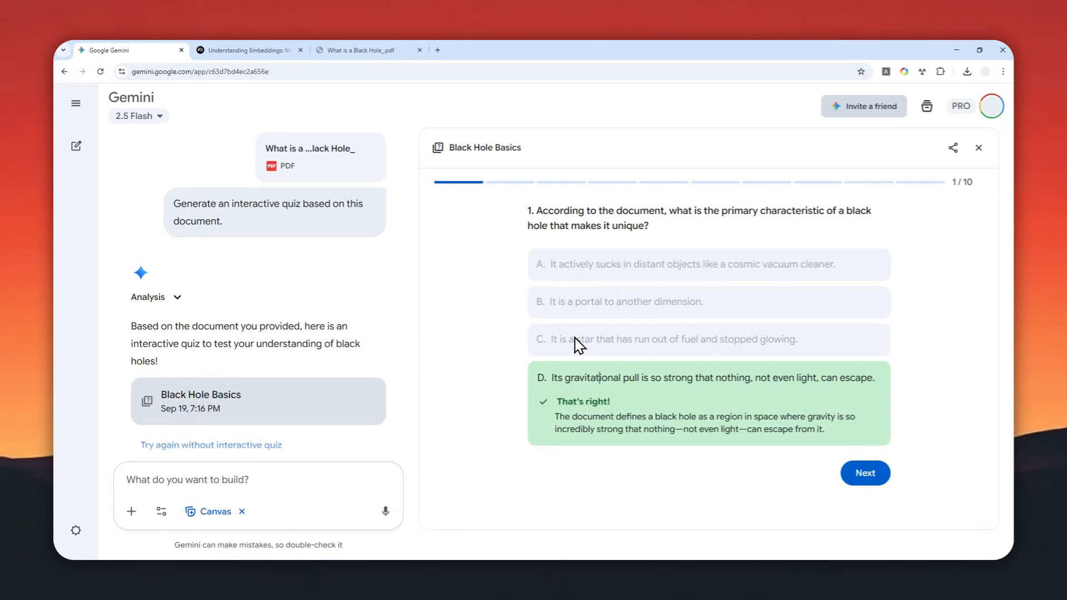
{"action": "mouse_move", "coordinate": [606, 307]}
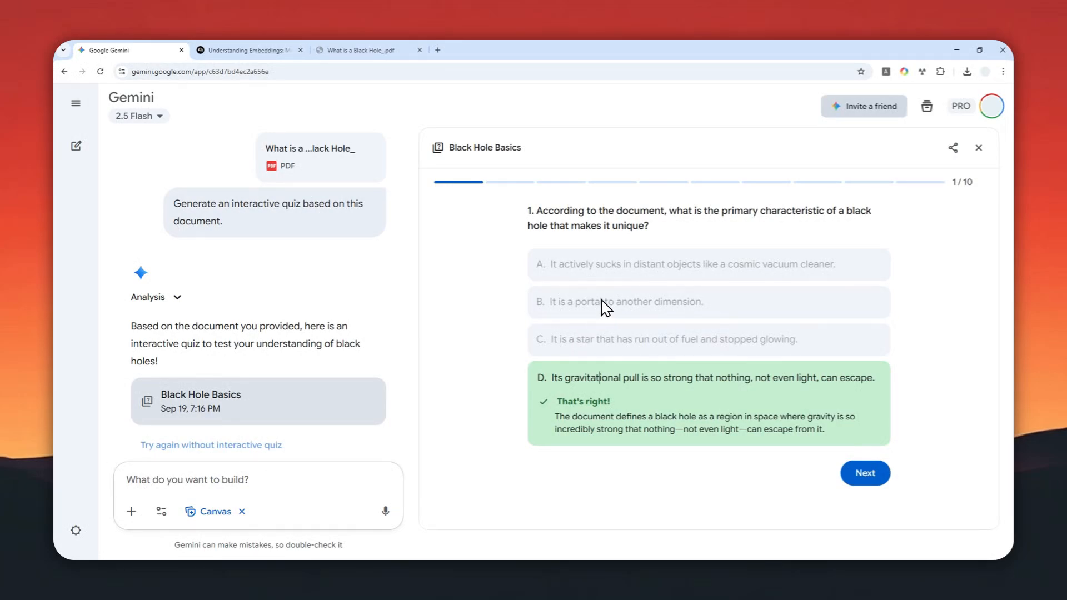
Step: Answer Vector Quiz question 1 with option B, the list of numbers, and advance to question 2 of 5
{"action": "left_click", "coordinate": [249, 50]}
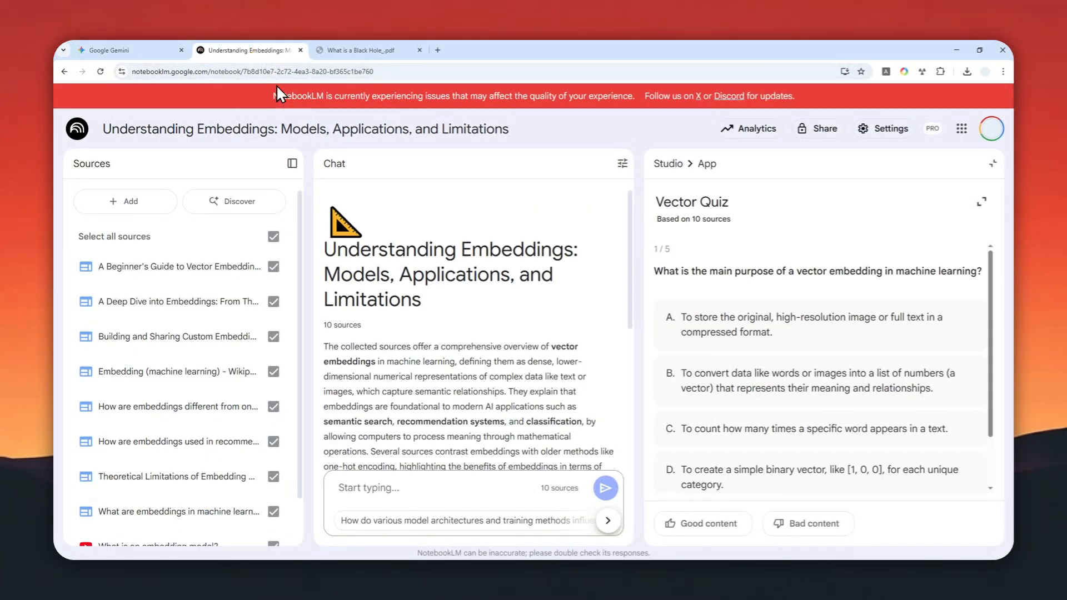
{"action": "left_click", "coordinate": [812, 380]}
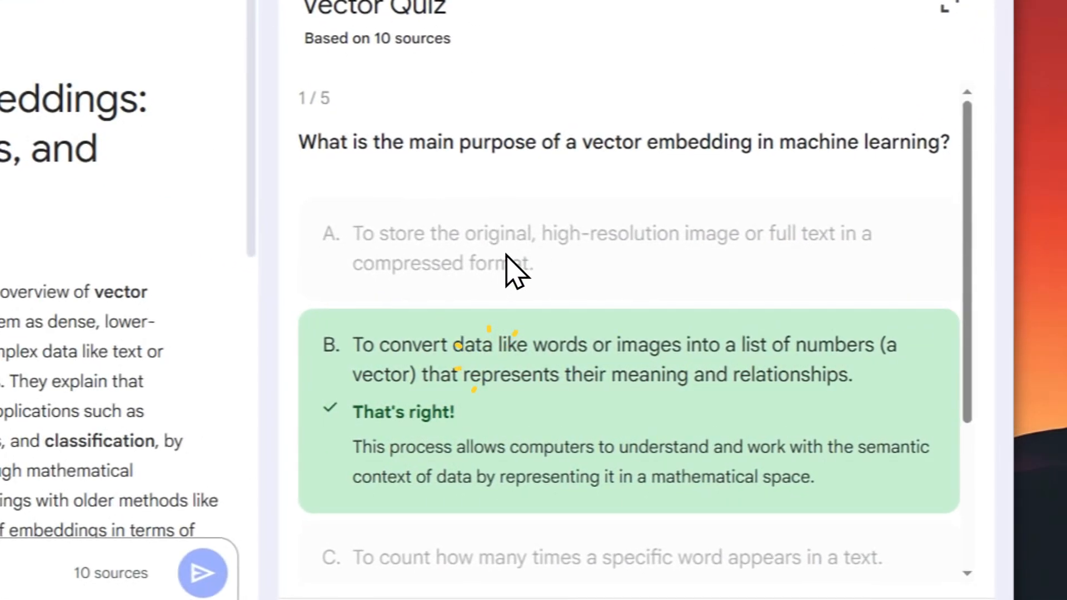
{"action": "scroll", "scroll_direction": "down", "scroll_amount": 3}
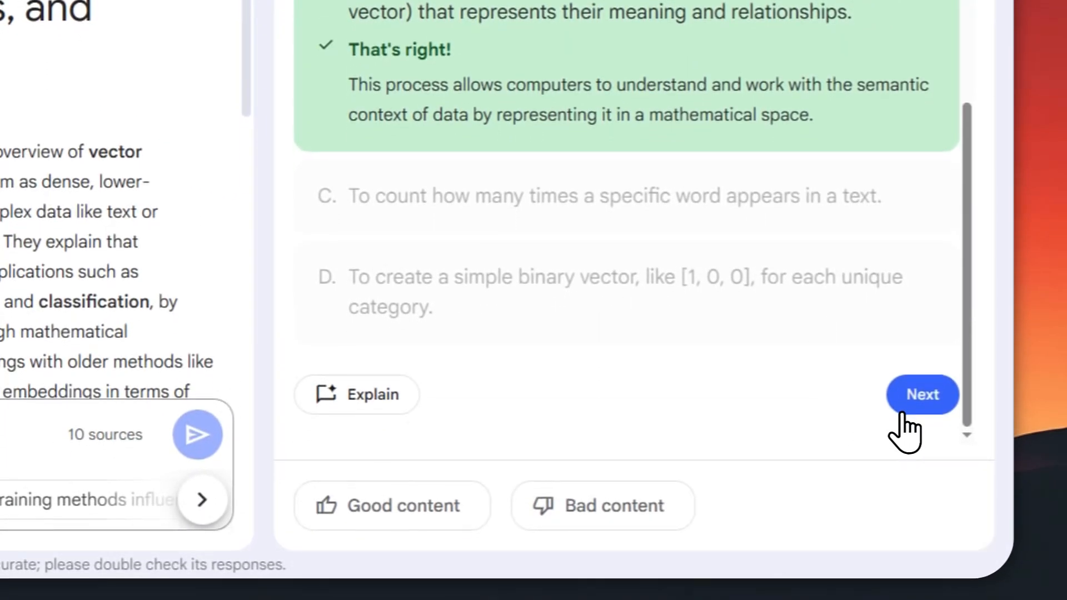
{"action": "left_click", "coordinate": [921, 395]}
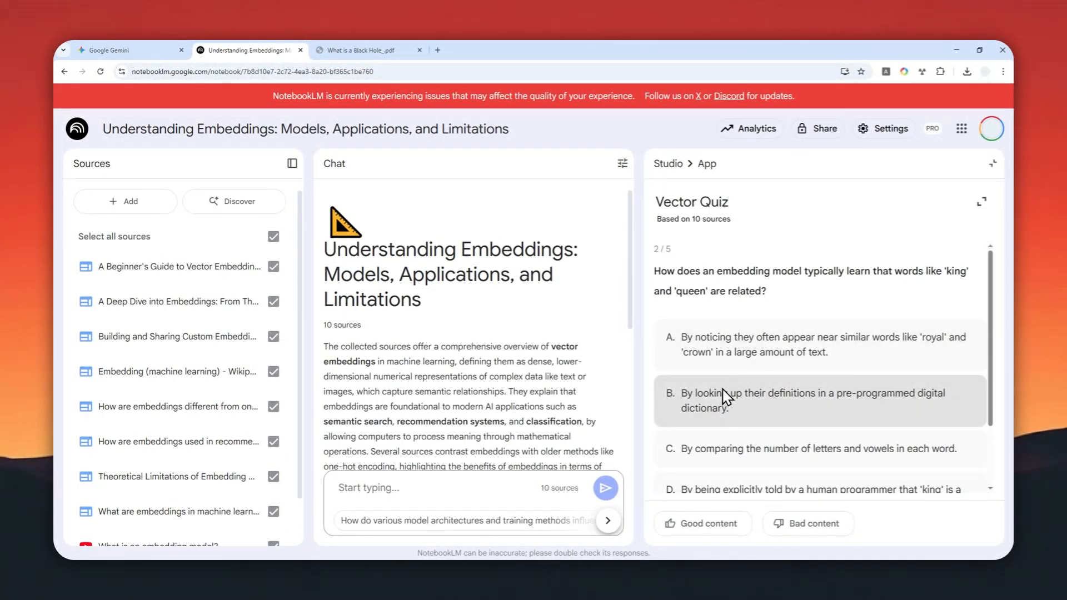
{"action": "mouse_move", "coordinate": [472, 55]}
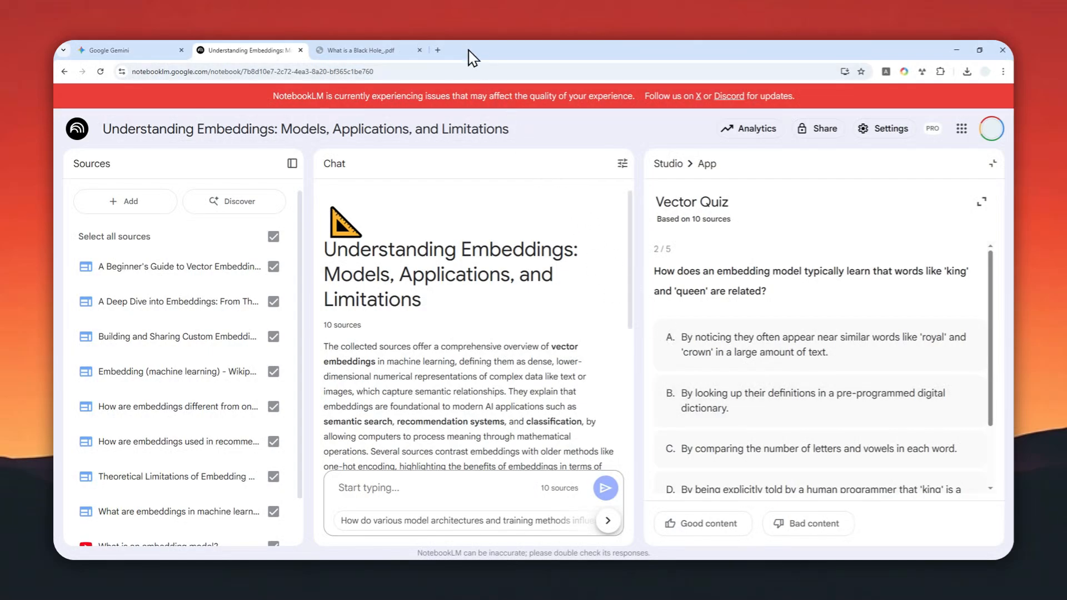
Step: Go to the NotebookLM home page and create a new untitled notebook
{"action": "left_click", "coordinate": [437, 49]}
{"action": "type", "text": "notebooklm.google.com"}
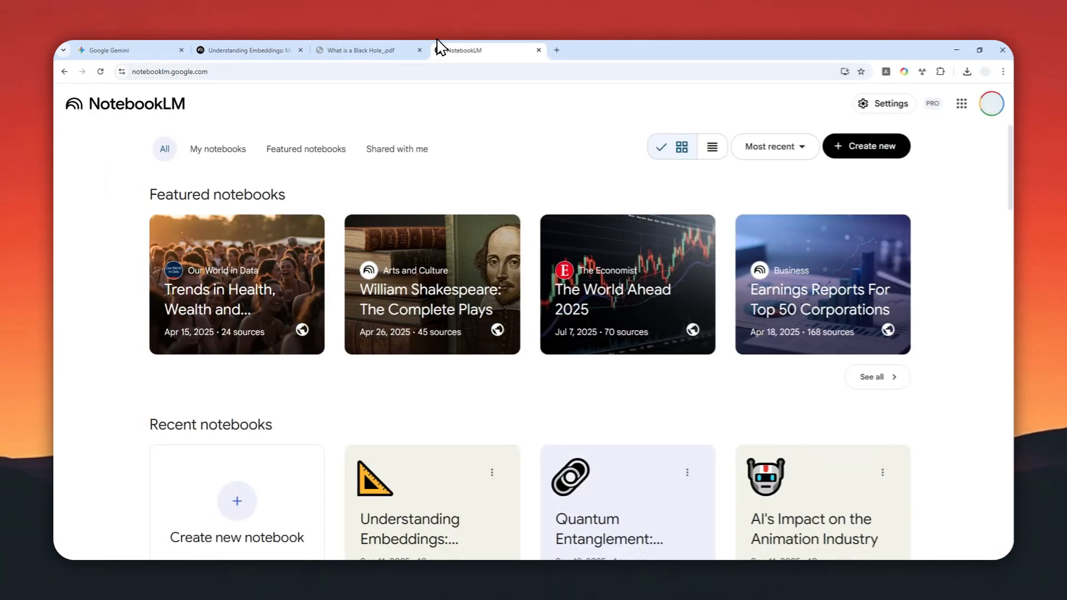
{"action": "mouse_move", "coordinate": [442, 163]}
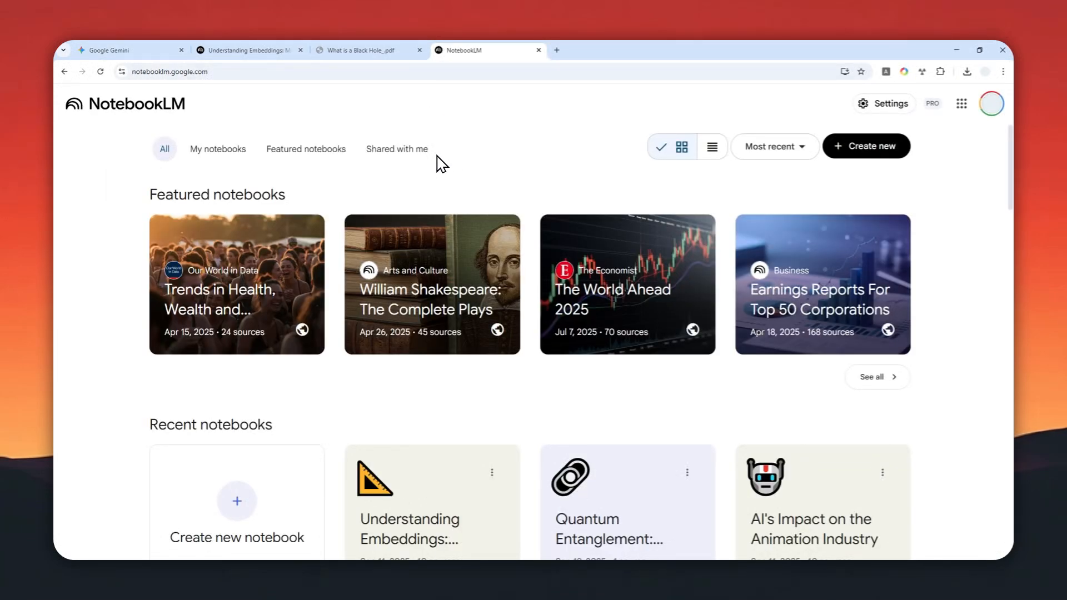
{"action": "mouse_move", "coordinate": [276, 129]}
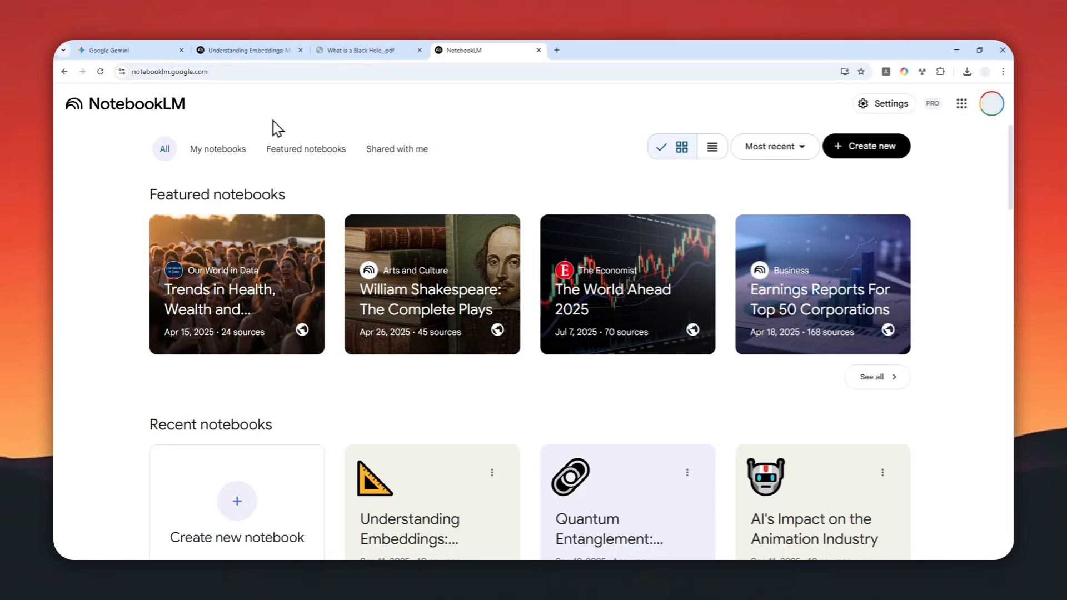
{"action": "left_click", "coordinate": [170, 72]}
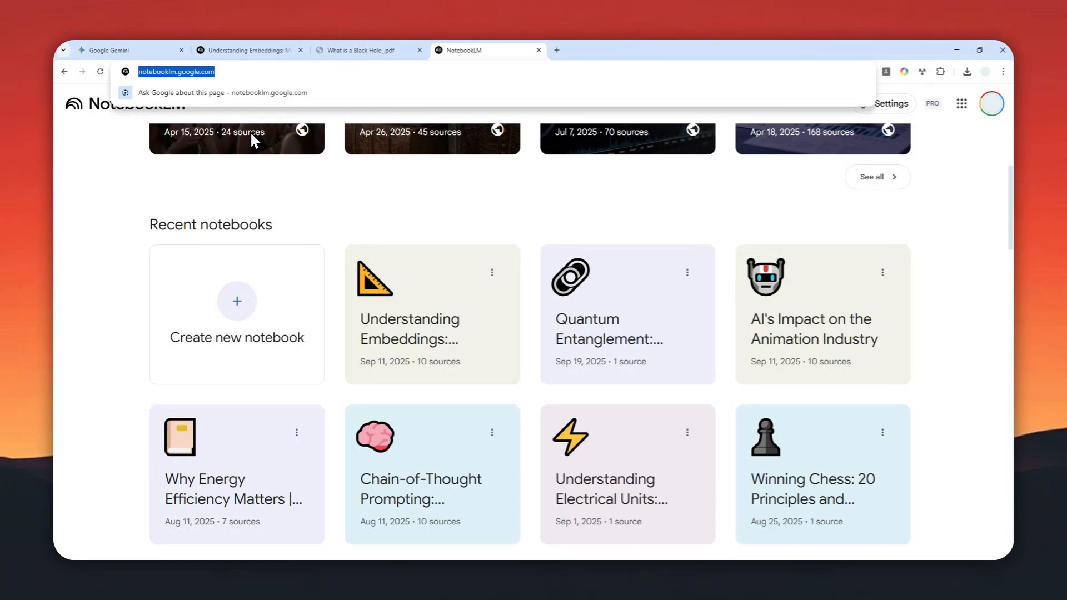
{"action": "mouse_move", "coordinate": [255, 281]}
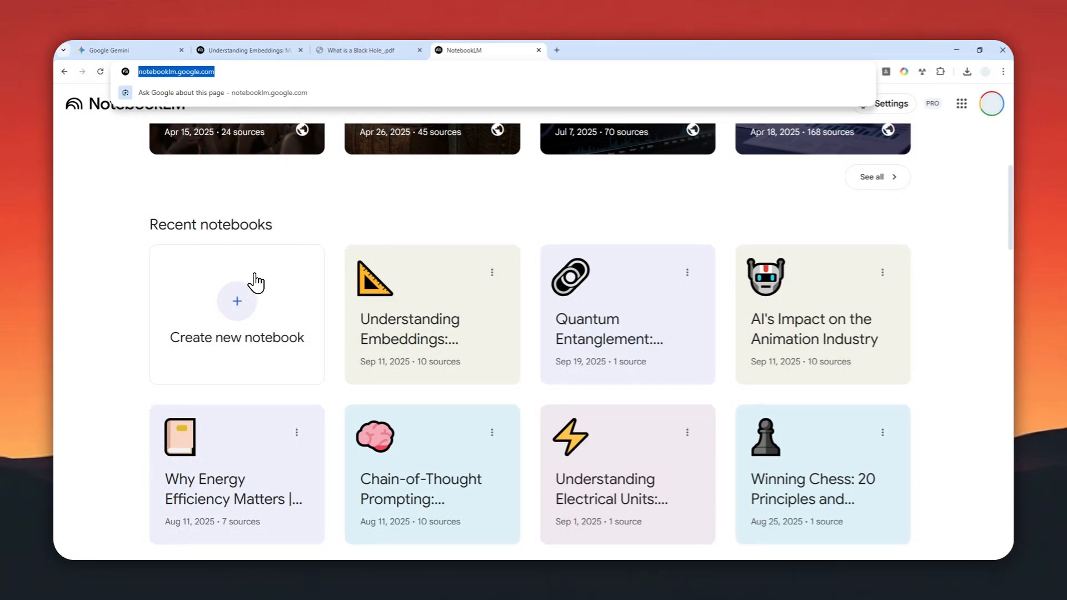
{"action": "mouse_move", "coordinate": [243, 330]}
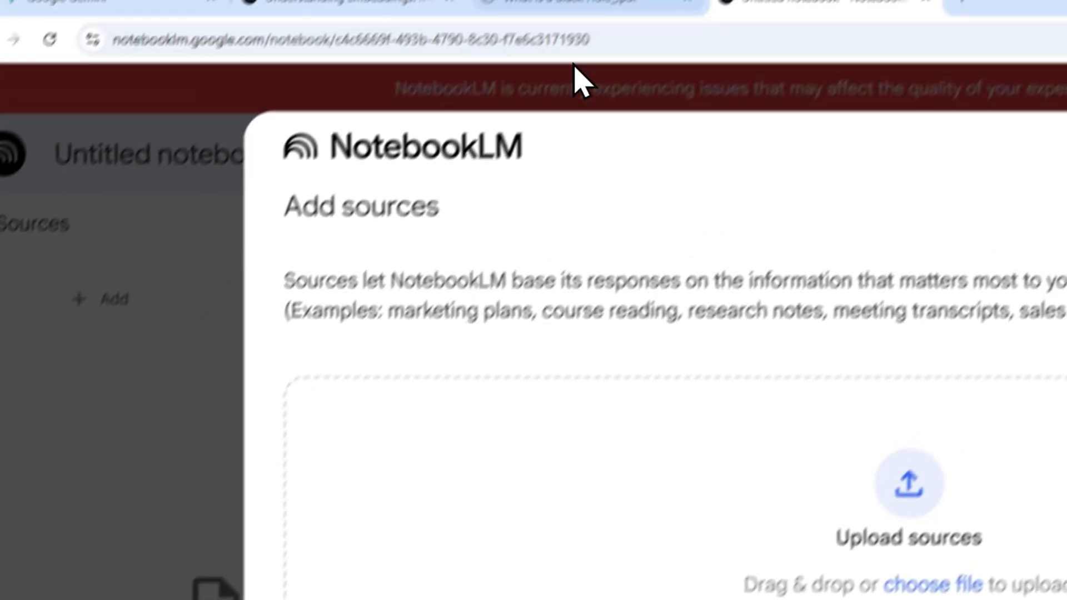
Step: Upload 'What is a Black Hole_.pdf' as the notebook's source and let it summarize
{"action": "left_click", "coordinate": [242, 33]}
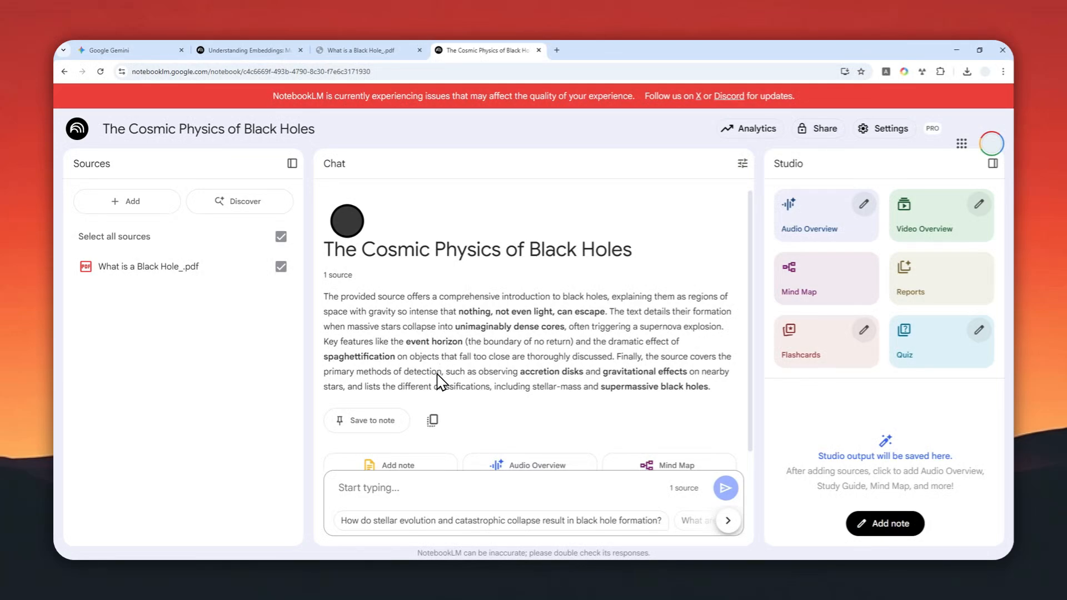
{"action": "mouse_move", "coordinate": [918, 367]}
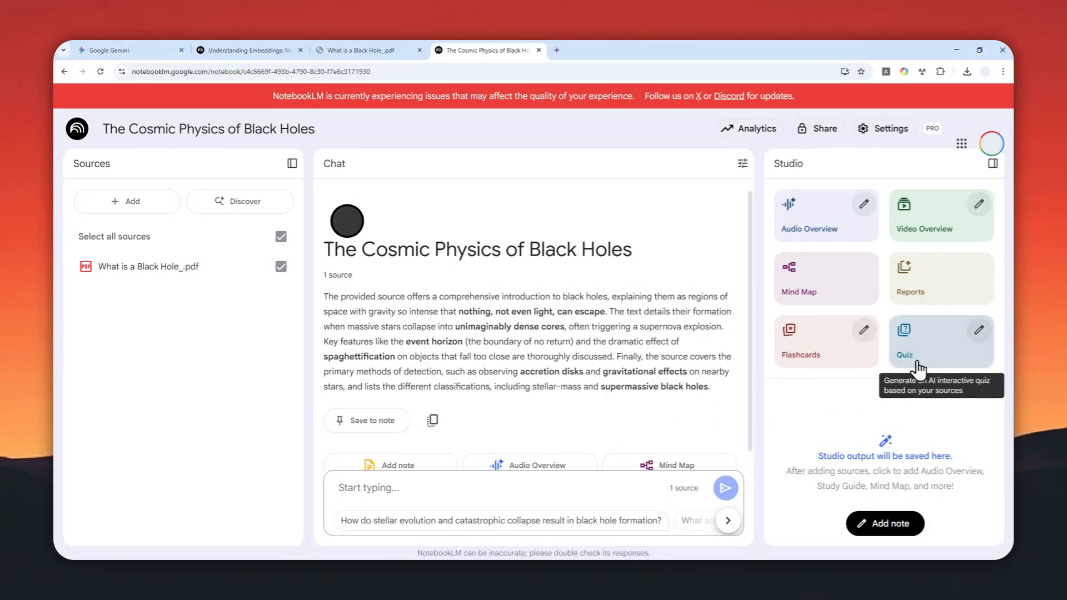
{"action": "mouse_move", "coordinate": [934, 360]}
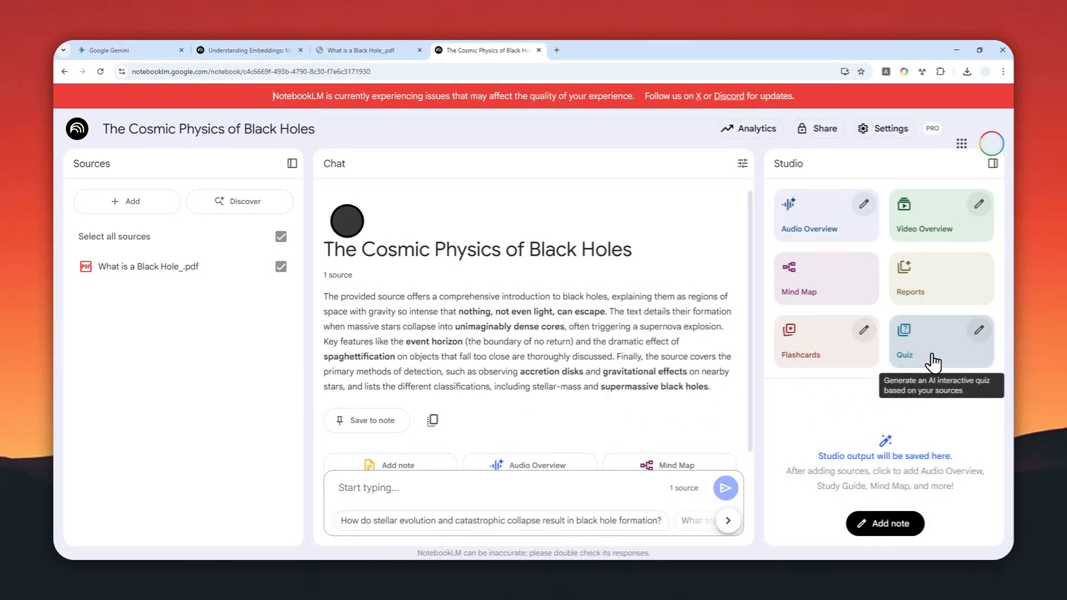
Step: Customize the quiz to Fewer and Easy with 'Please make sure the questions and answers are short and concise.' and generate it
{"action": "left_click", "coordinate": [903, 340]}
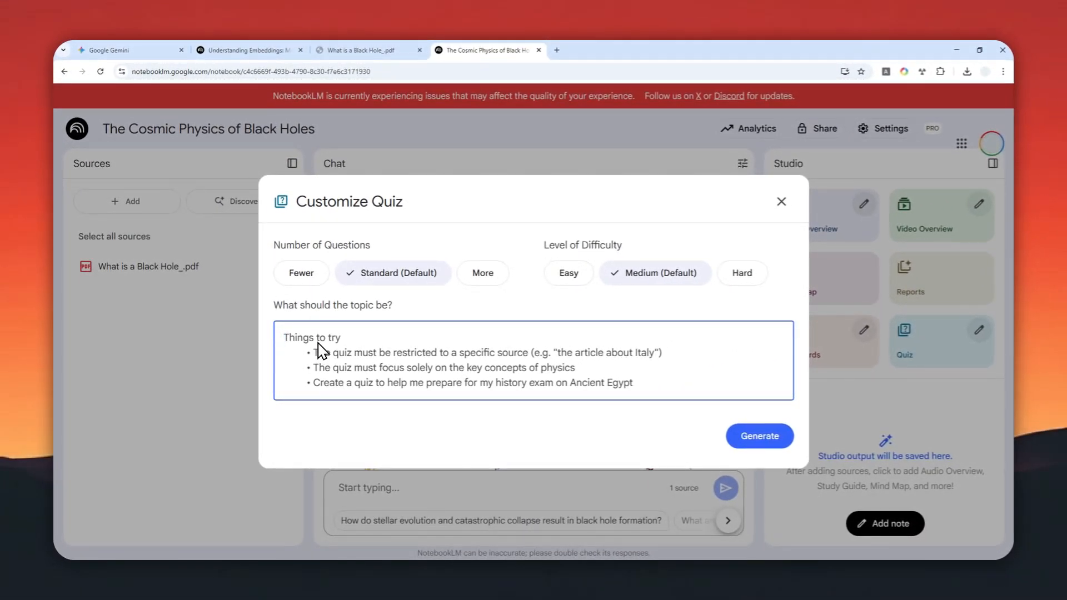
{"action": "left_click", "coordinate": [300, 272]}
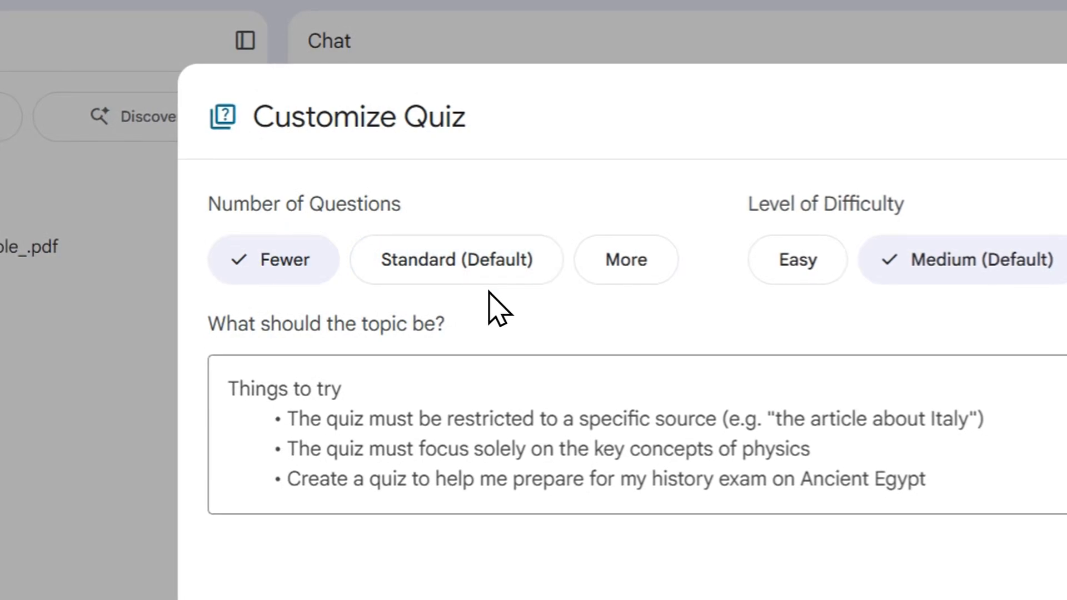
{"action": "left_click", "coordinate": [797, 260]}
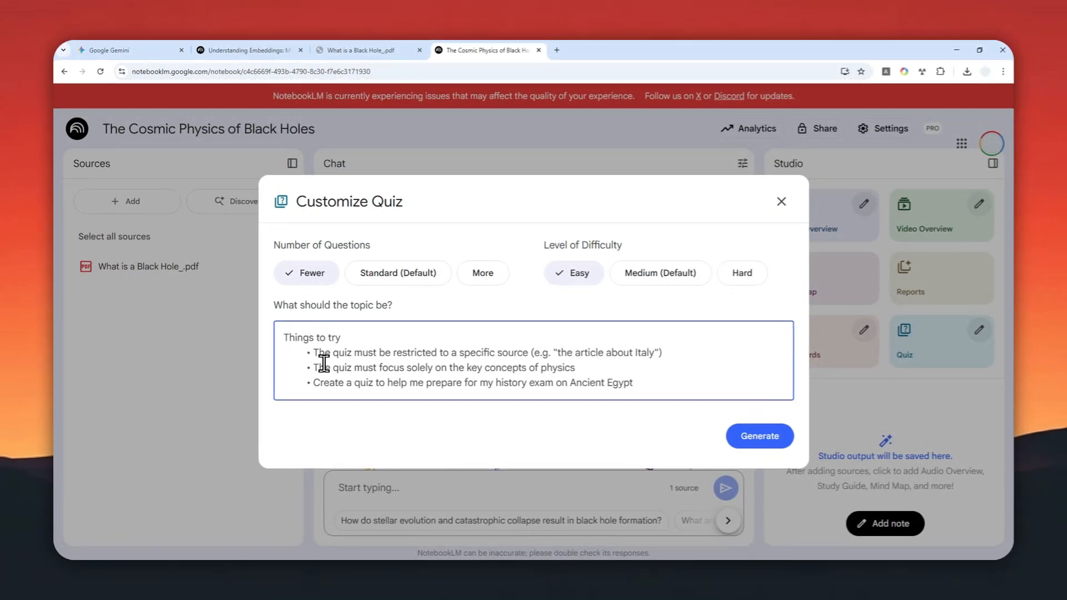
{"action": "left_click", "coordinate": [282, 336]}
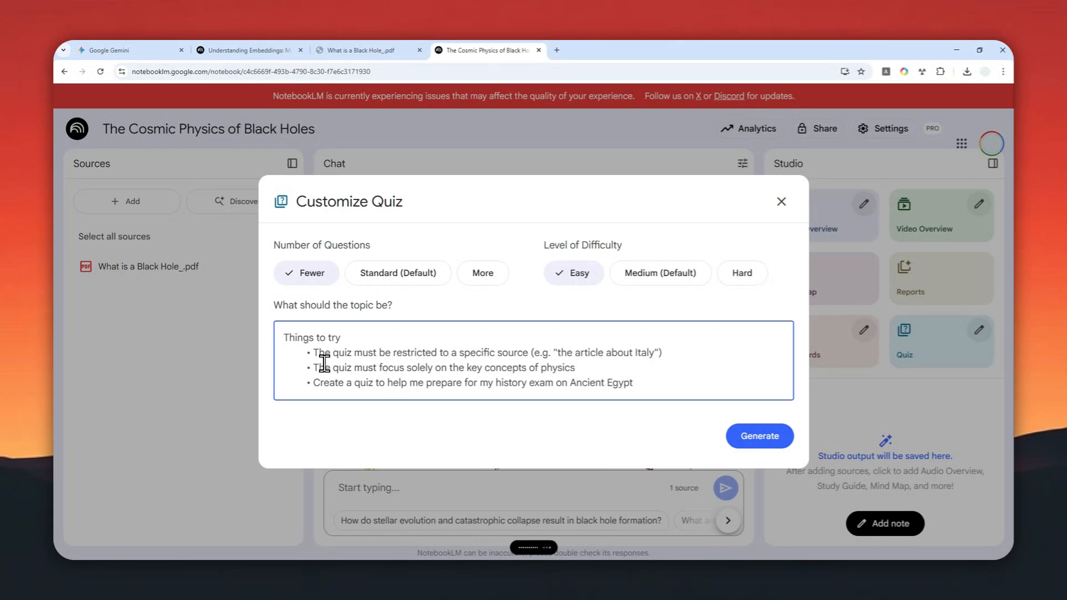
{"action": "type", "text": "Please make sure the questions and answers are short and concise."}
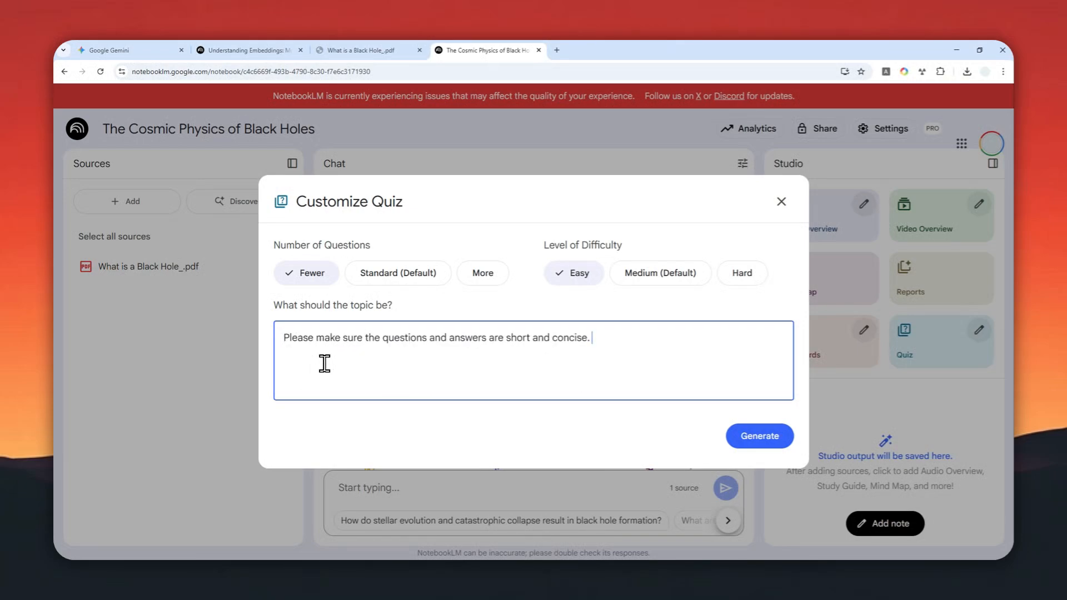
{"action": "left_click", "coordinate": [759, 436]}
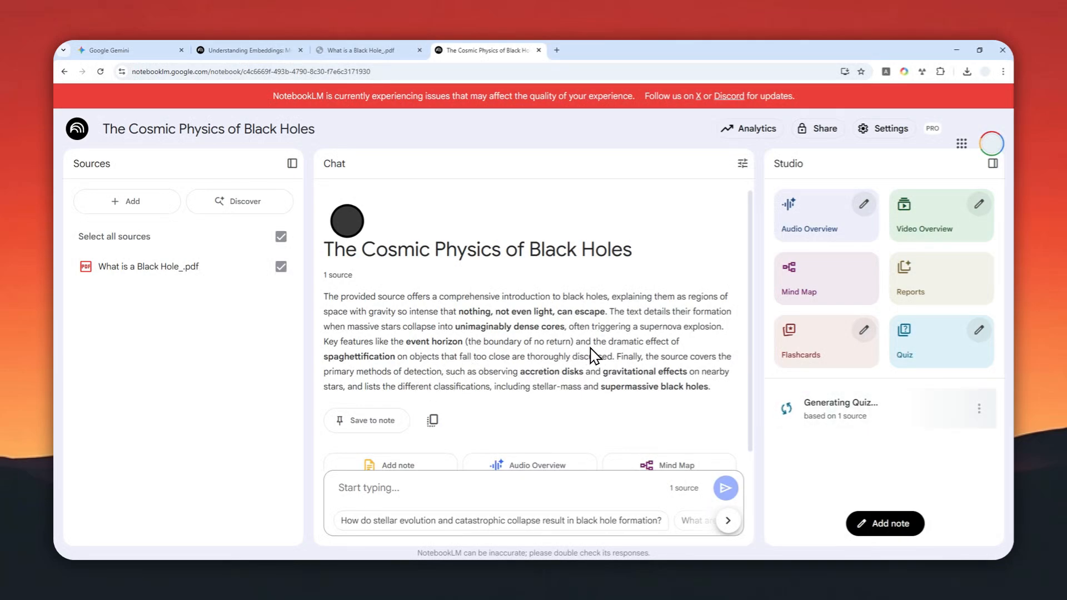
{"action": "mouse_move", "coordinate": [817, 345]}
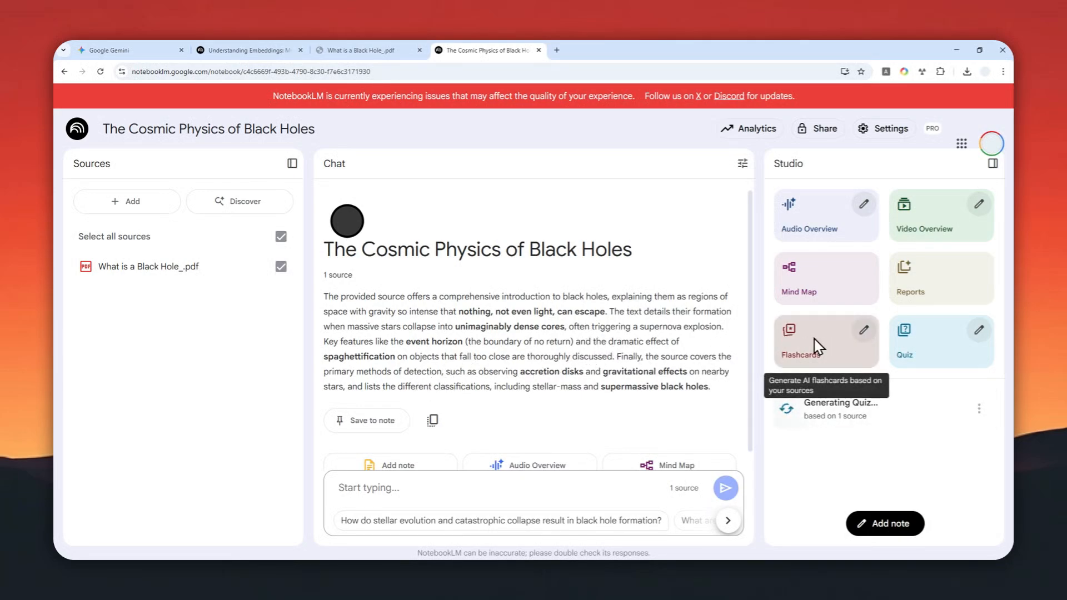
{"action": "mouse_move", "coordinate": [814, 238]}
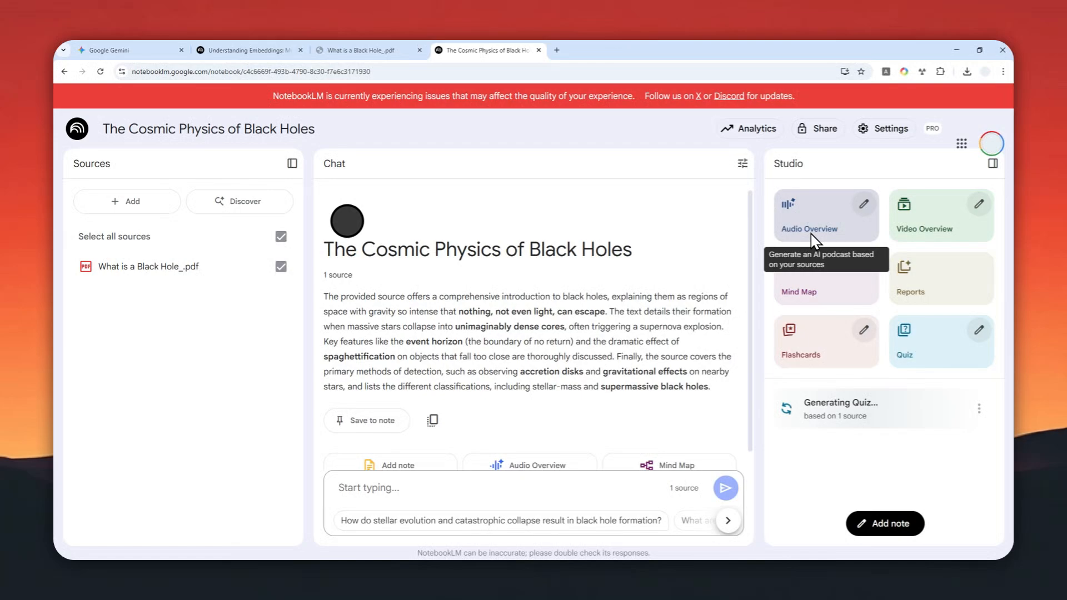
{"action": "mouse_move", "coordinate": [803, 242]}
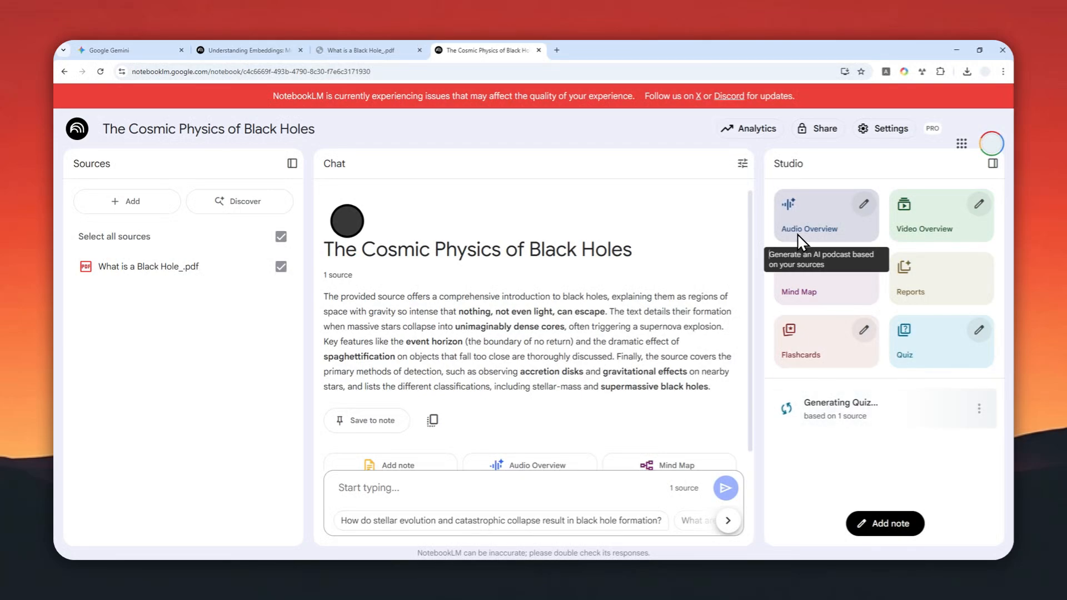
{"action": "mouse_move", "coordinate": [891, 320]}
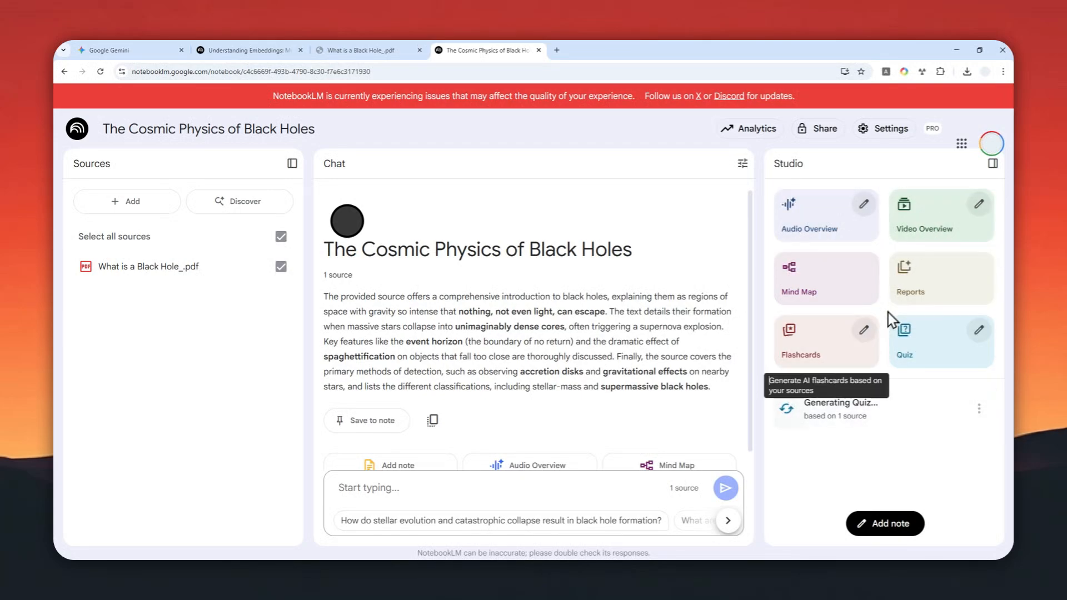
{"action": "mouse_move", "coordinate": [820, 422]}
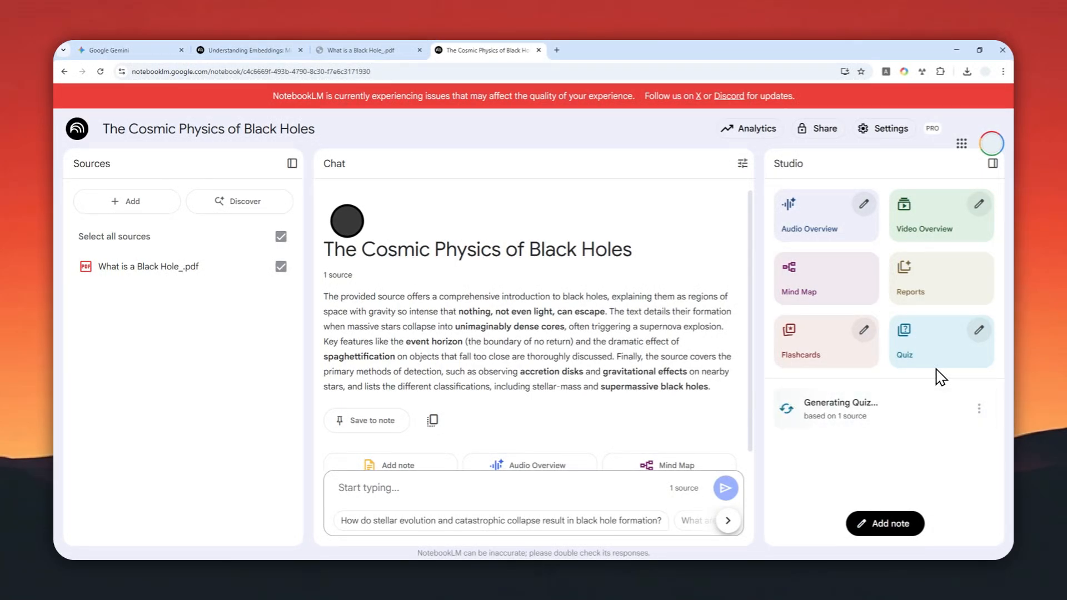
{"action": "mouse_move", "coordinate": [909, 369]}
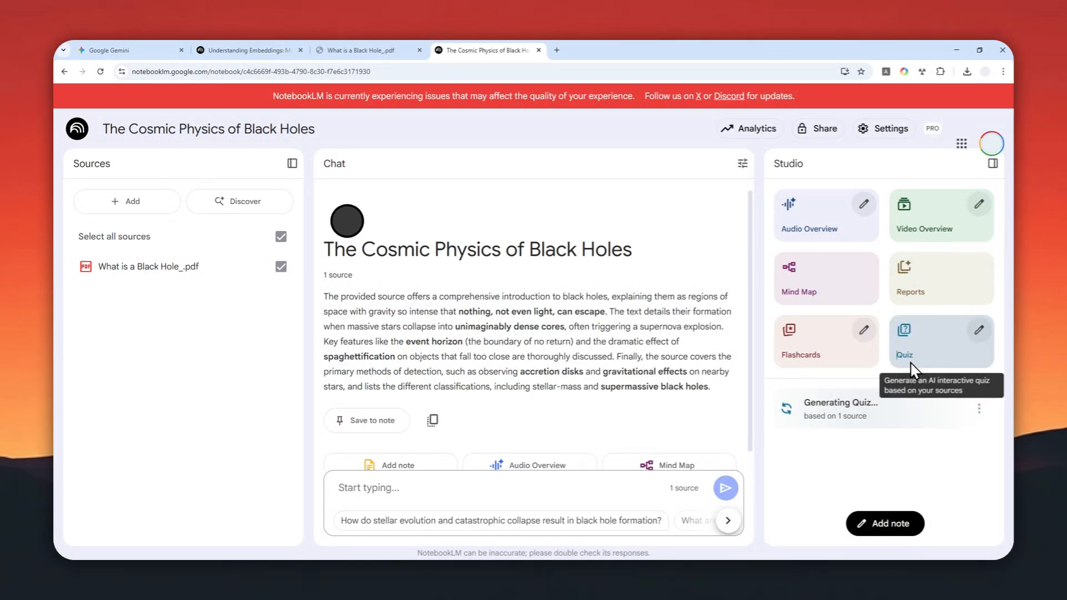
{"action": "mouse_move", "coordinate": [816, 388]}
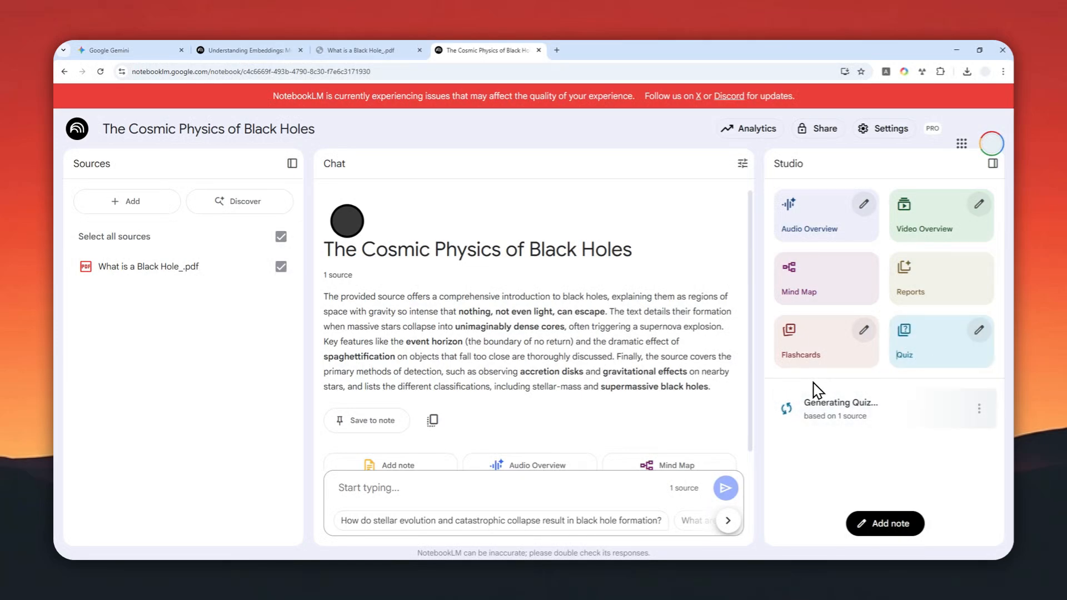
{"action": "mouse_move", "coordinate": [891, 407]}
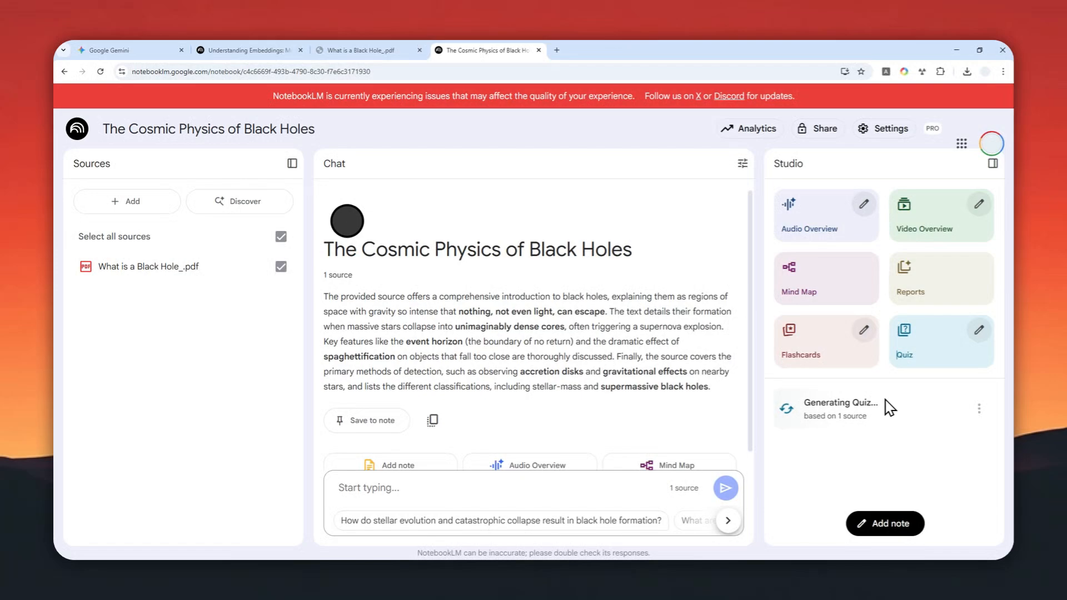
{"action": "mouse_move", "coordinate": [914, 381]}
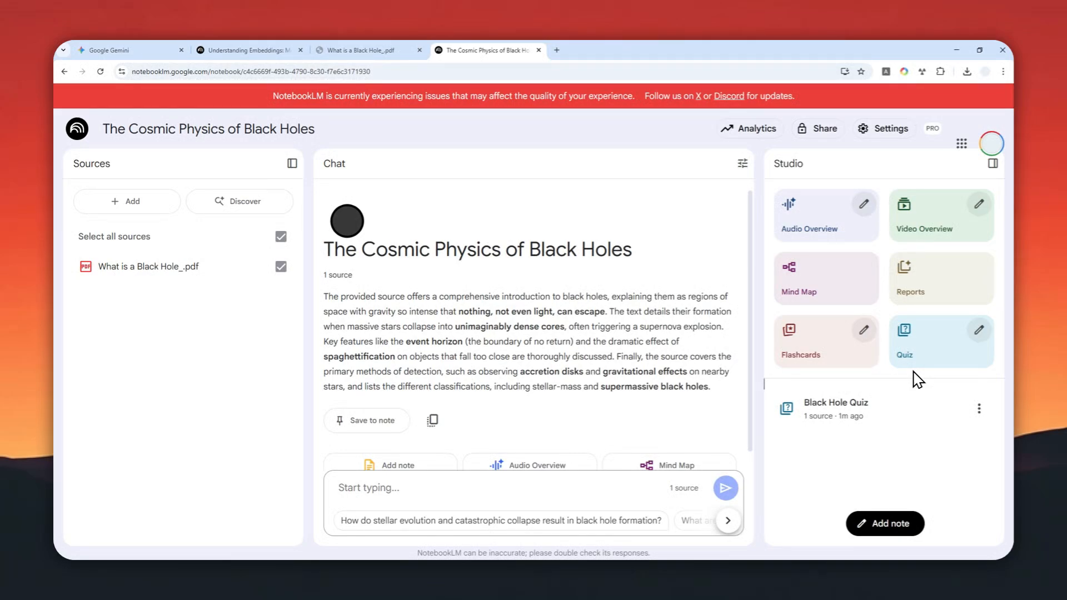
{"action": "mouse_move", "coordinate": [923, 379]}
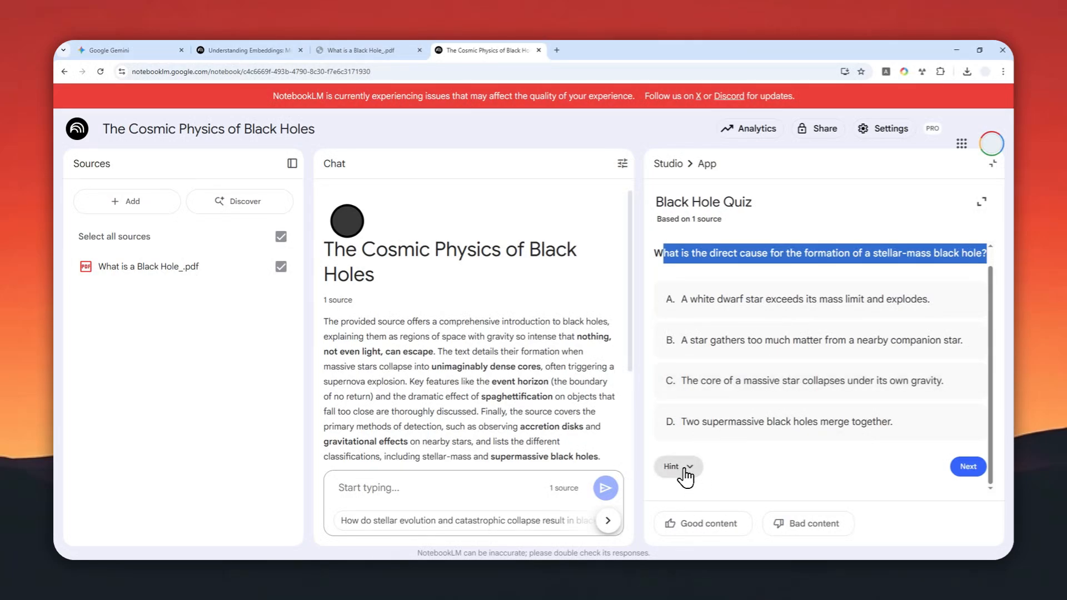
Step: Reveal the hint and answer the stellar-mass question with option C, the massive star's core collapses
{"action": "left_click", "coordinate": [672, 467]}
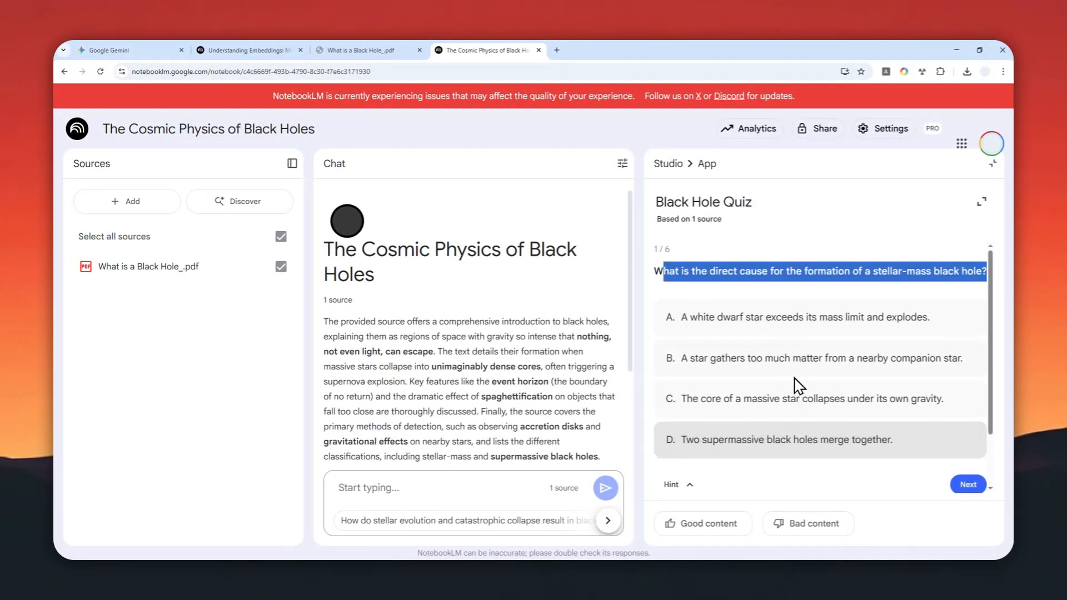
{"action": "mouse_move", "coordinate": [701, 280]}
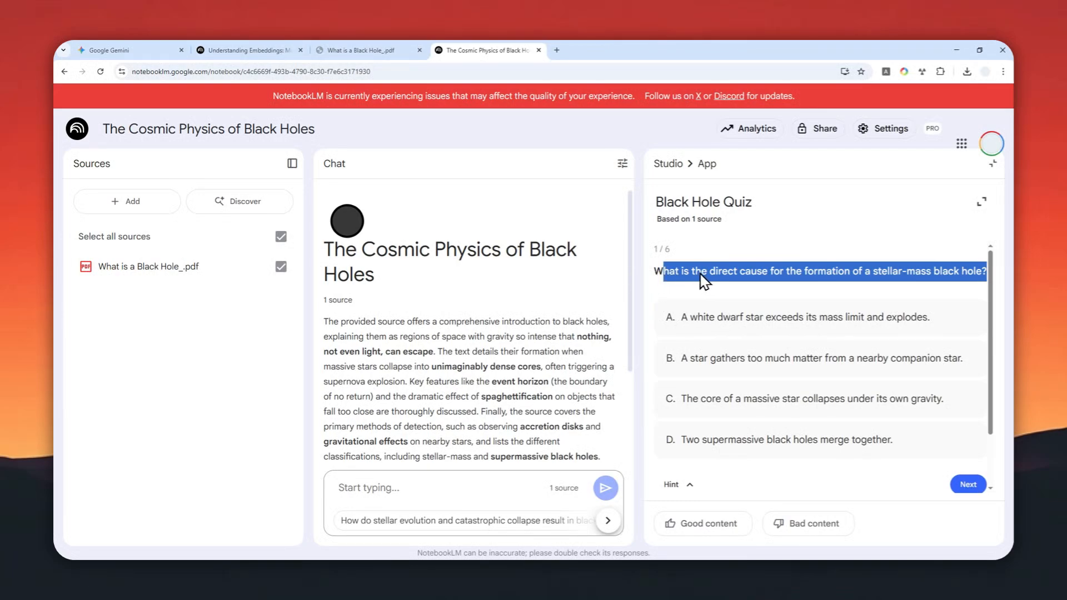
{"action": "mouse_move", "coordinate": [976, 284]}
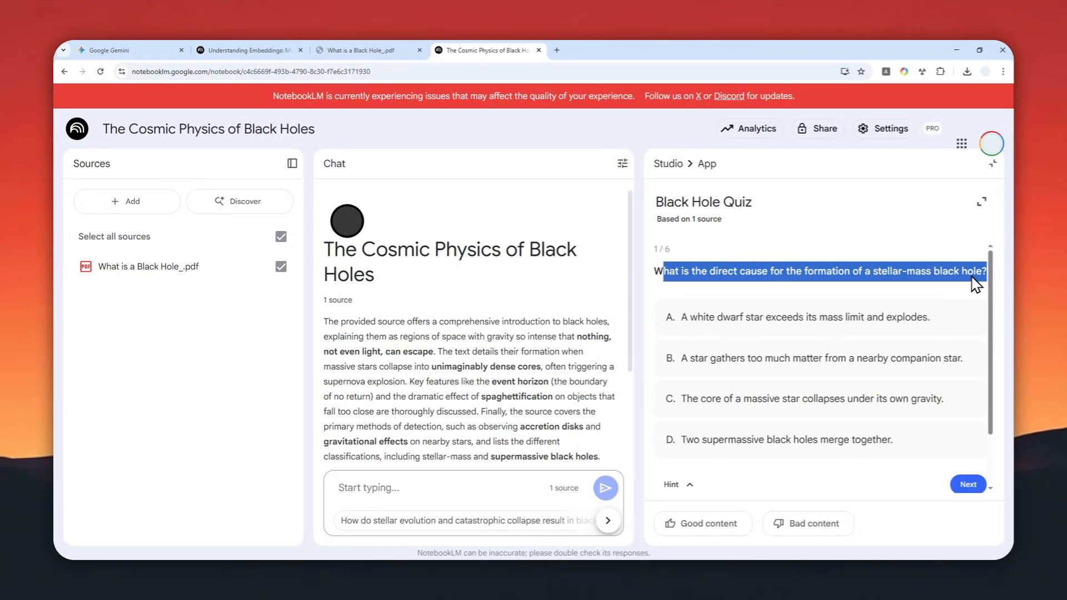
{"action": "mouse_move", "coordinate": [838, 300]}
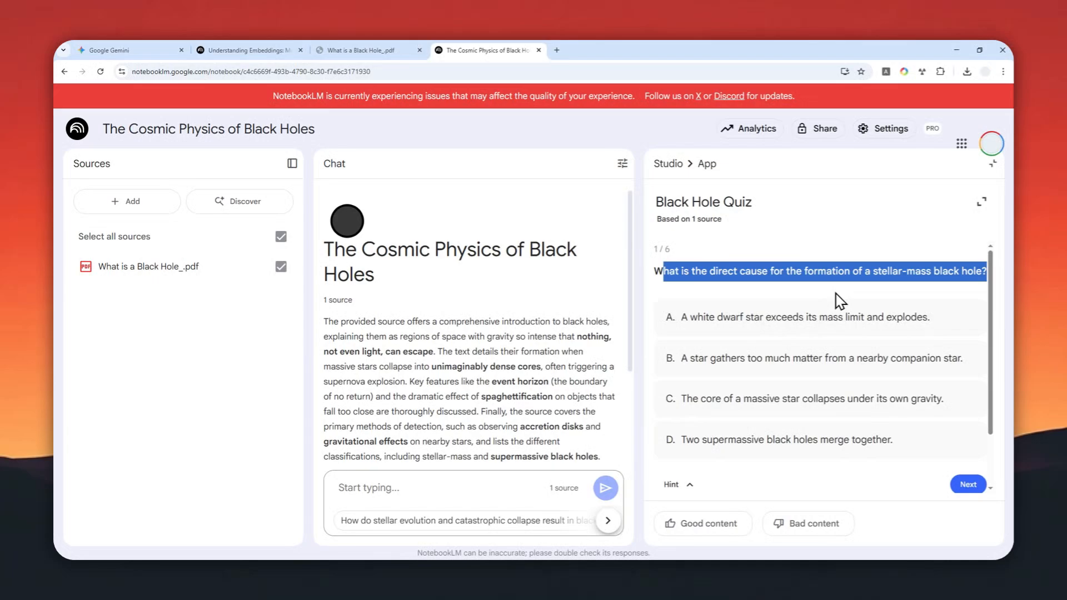
{"action": "mouse_move", "coordinate": [860, 408]}
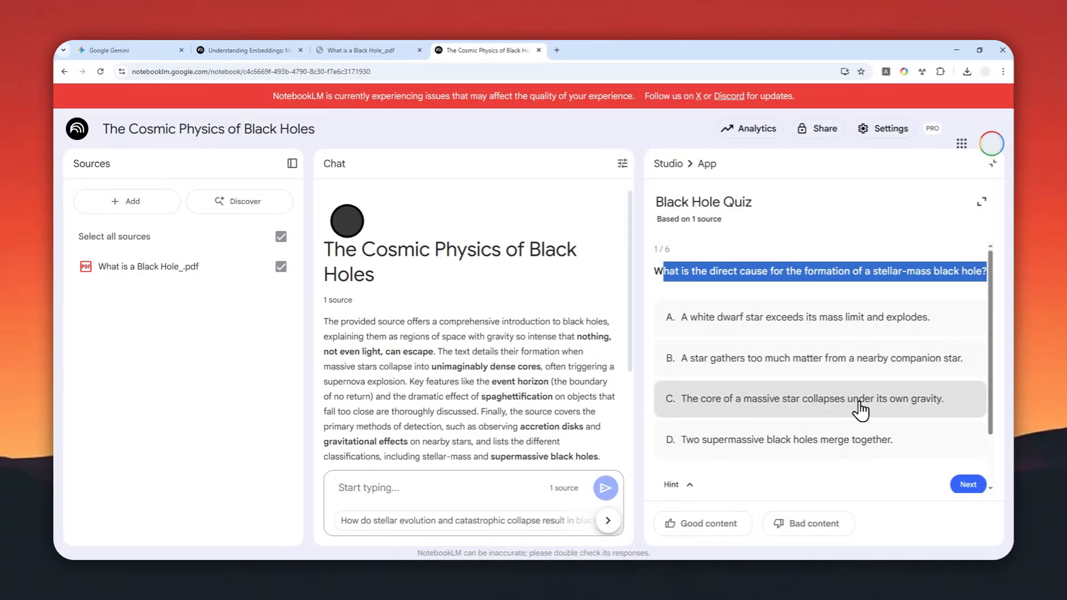
{"action": "left_click", "coordinate": [807, 399]}
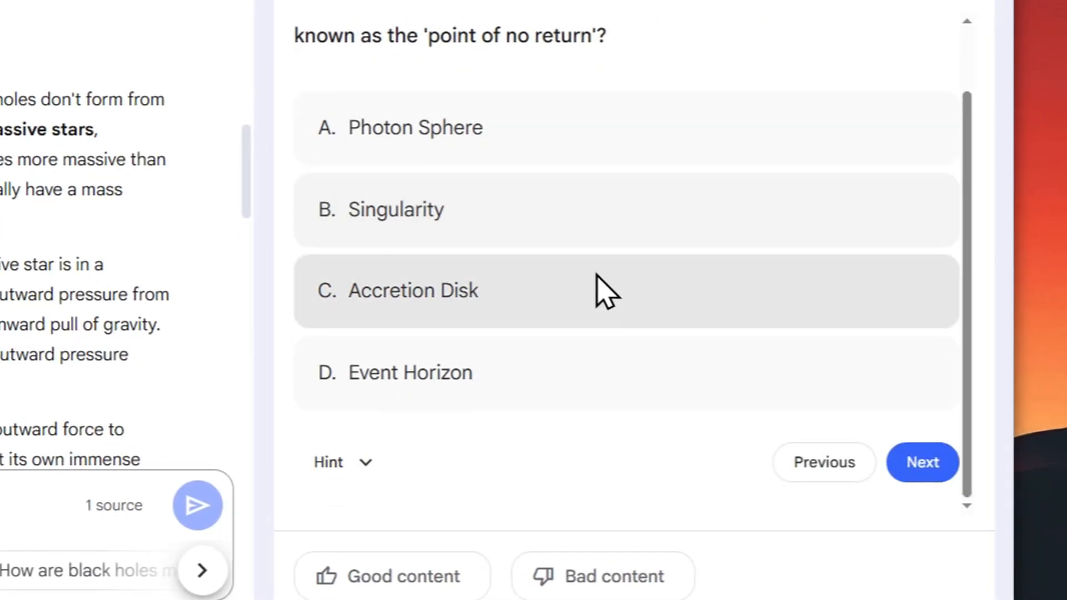
Step: Skip the remaining questions to finish with a 1/6 score, then start reviewing the quiz
{"action": "left_click", "coordinate": [921, 461]}
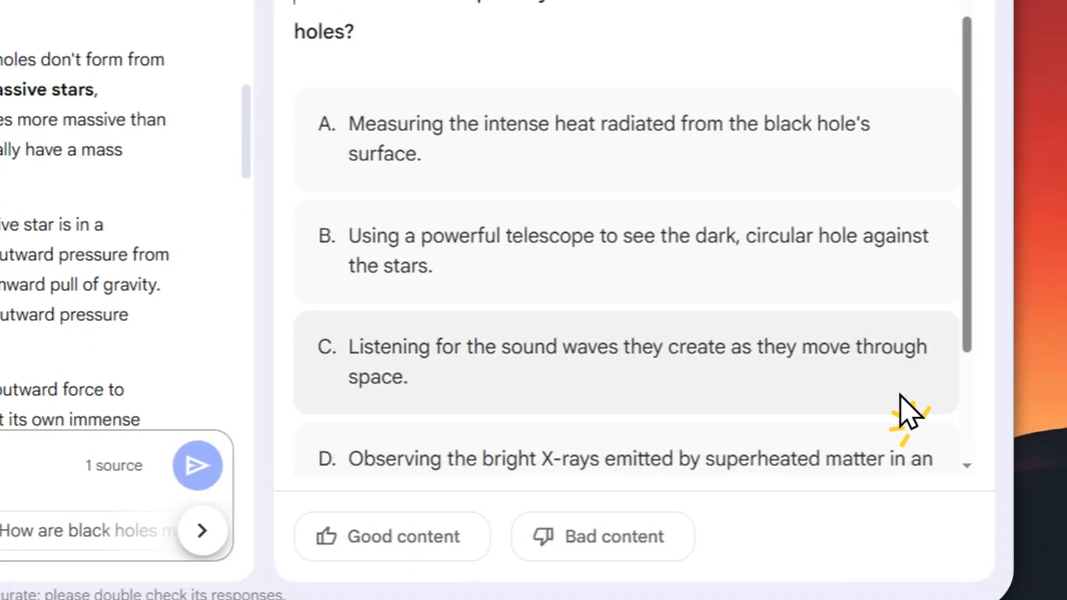
{"action": "left_click", "coordinate": [921, 421]}
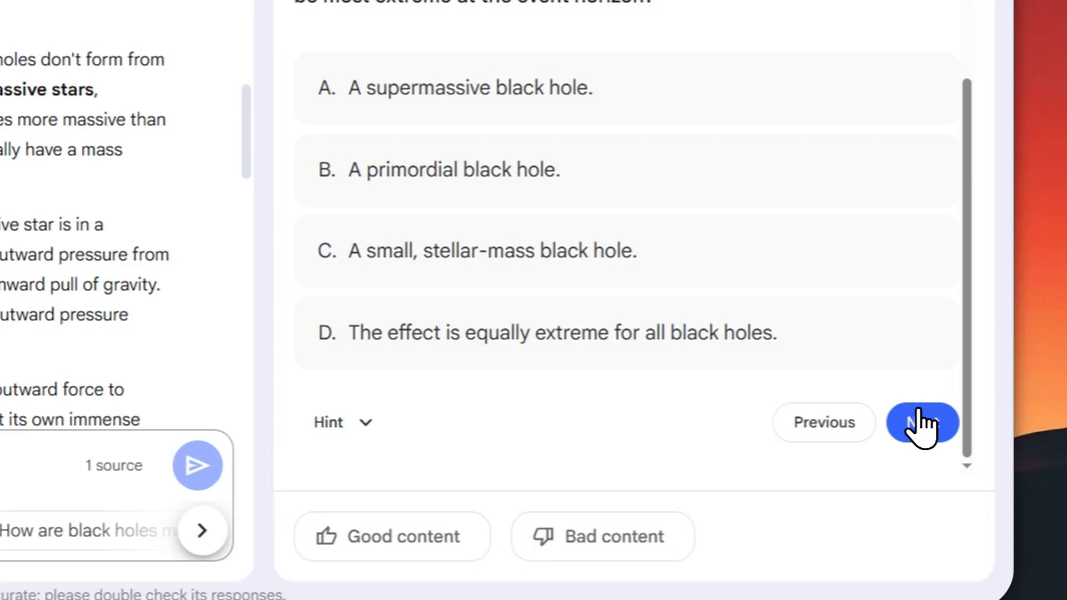
{"action": "left_click", "coordinate": [922, 421]}
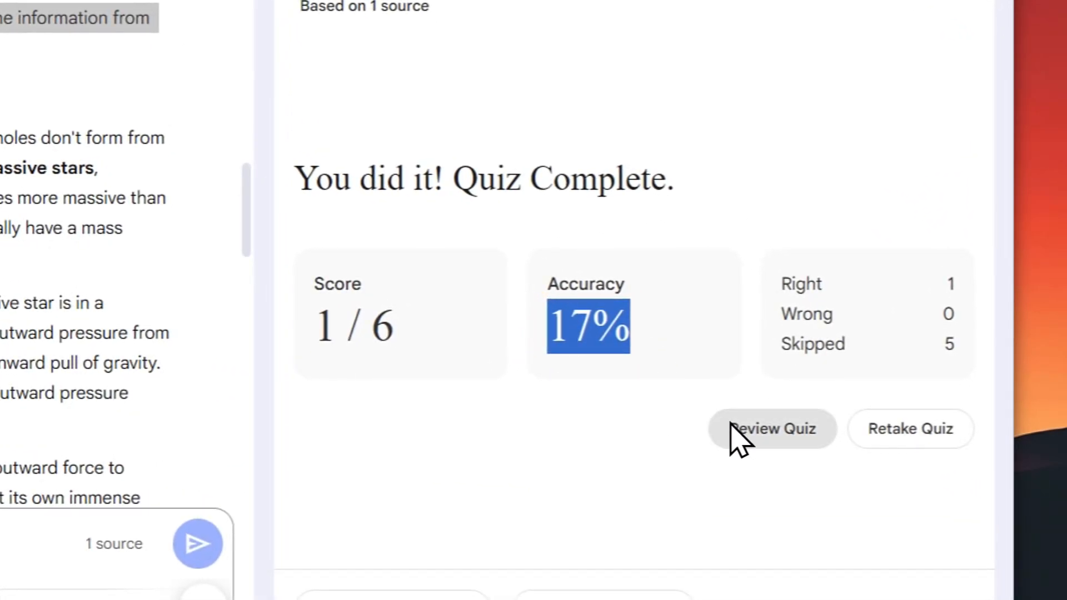
{"action": "left_click", "coordinate": [772, 428]}
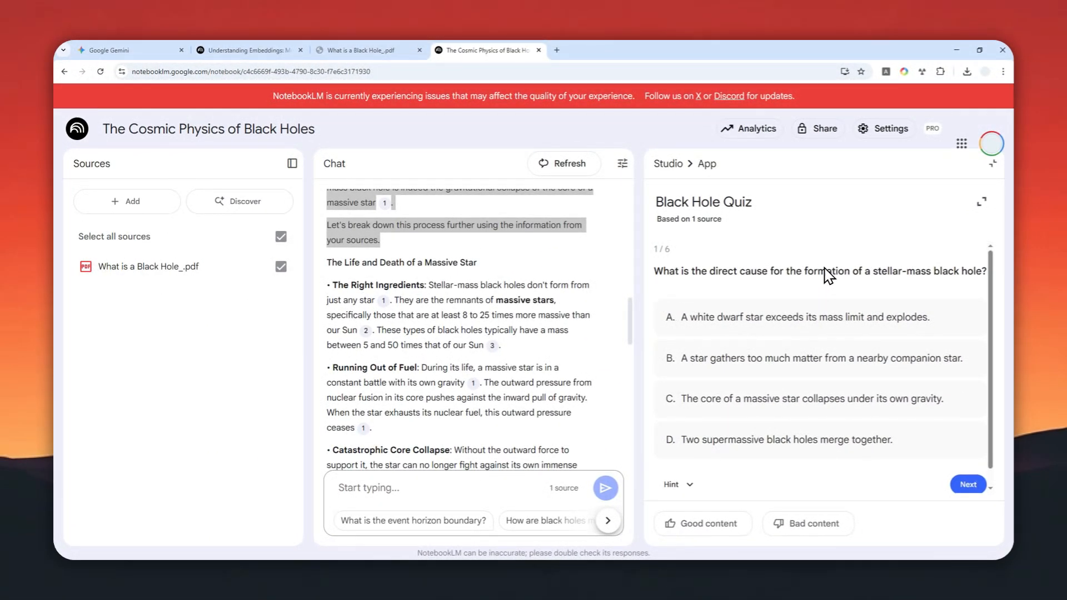
Step: Return to the Understanding Embeddings notebook showing its Vector Quiz
{"action": "scroll", "scroll_direction": "up", "scroll_amount": 3}
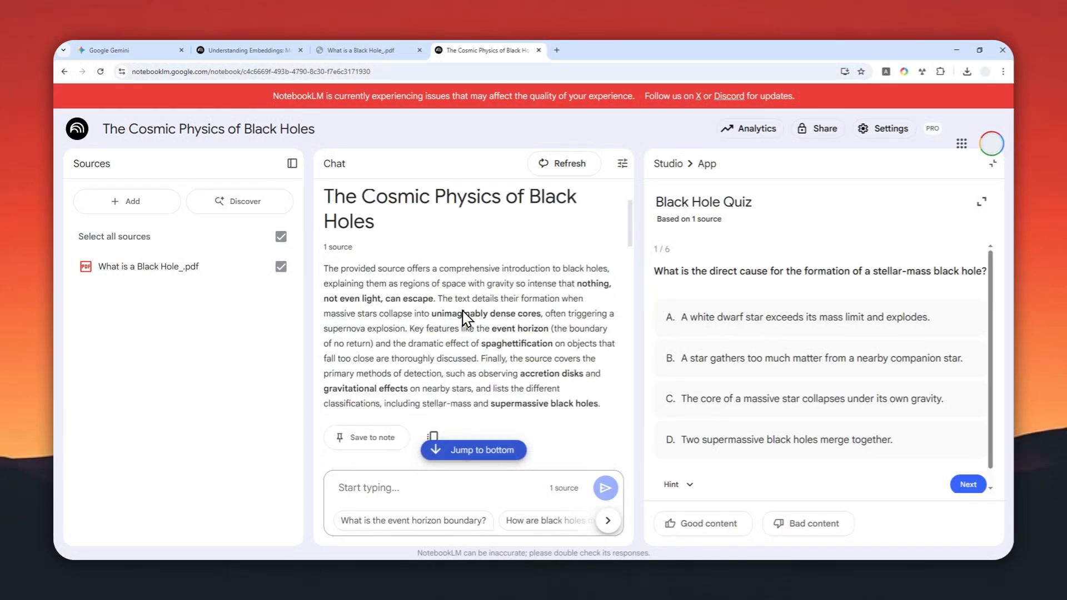
{"action": "scroll", "scroll_direction": "up", "scroll_amount": 3}
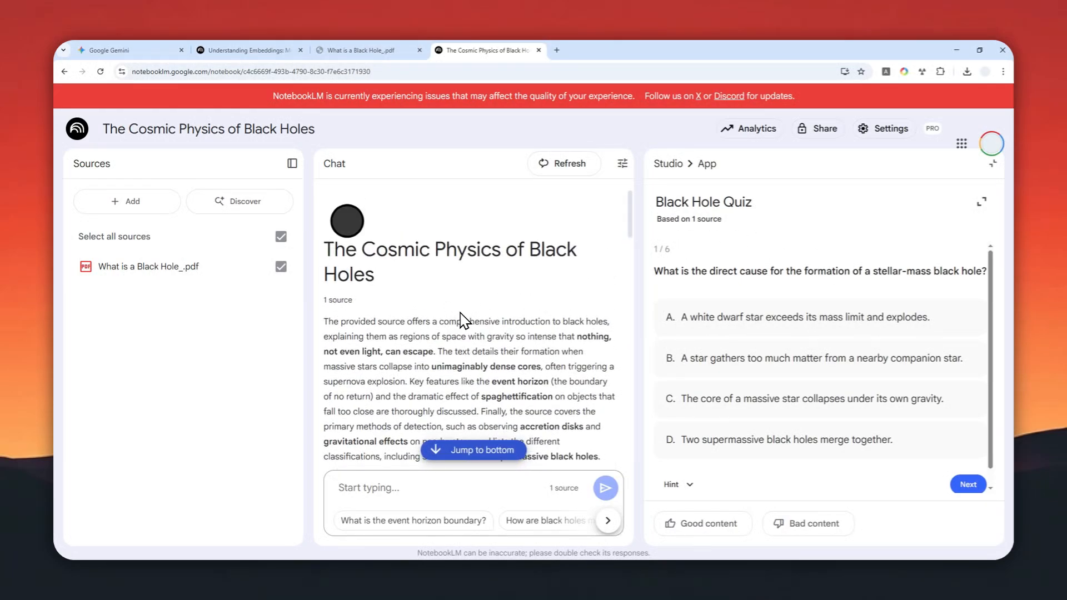
{"action": "left_click", "coordinate": [248, 50]}
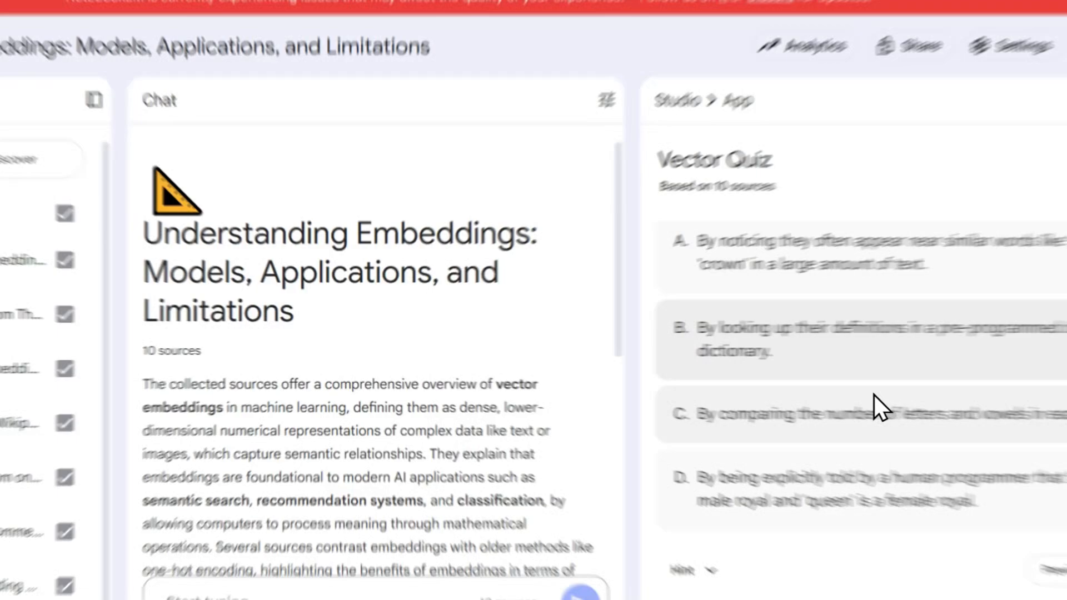